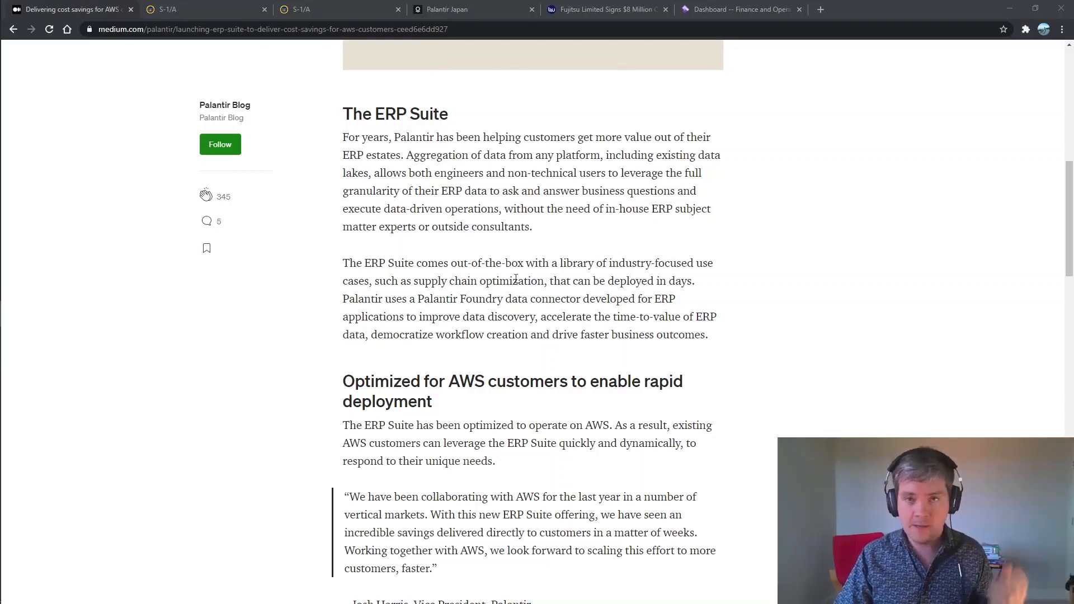
Bring up the Dynamics 365 Finance and Operations dashboard tab with its workspace tiles
{"action": "left_click", "coordinate": [736, 9]}
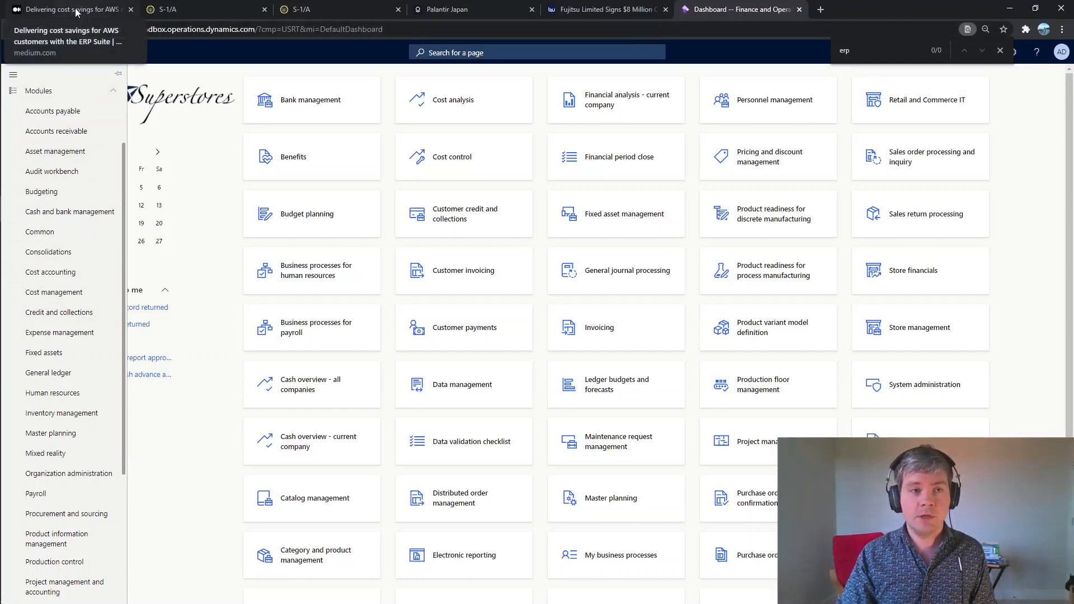
Show Palantir's S-1/A filing and highlight the 'Orchestrate, Don't Replace' heading
{"action": "left_click", "coordinate": [68, 9]}
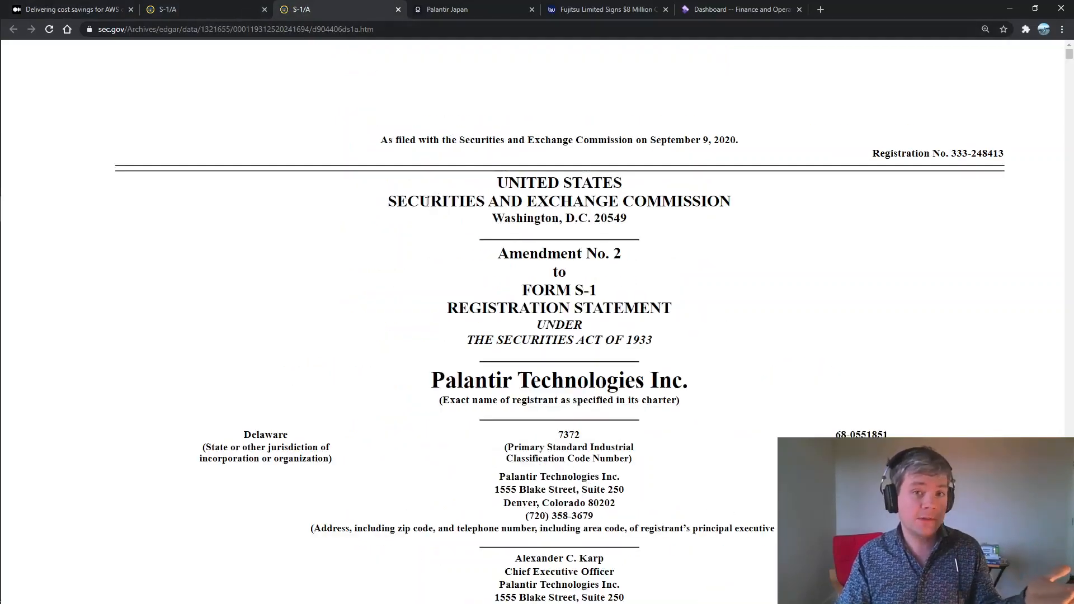
{"action": "mouse_move", "coordinate": [410, 184]}
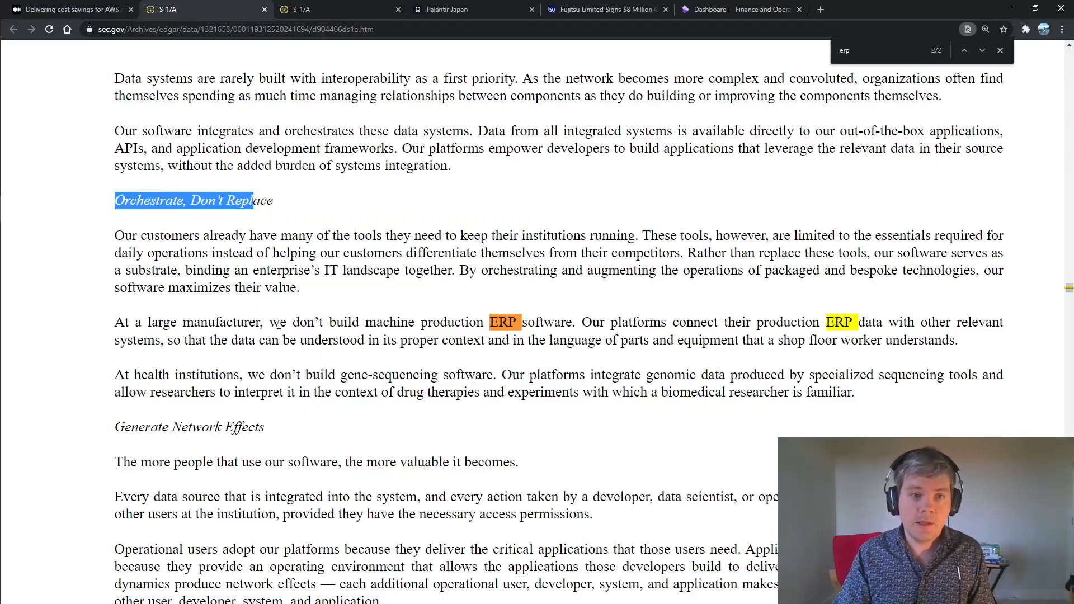
{"action": "left_click_drag", "start_coordinate": [299, 322], "coordinate": [481, 322]}
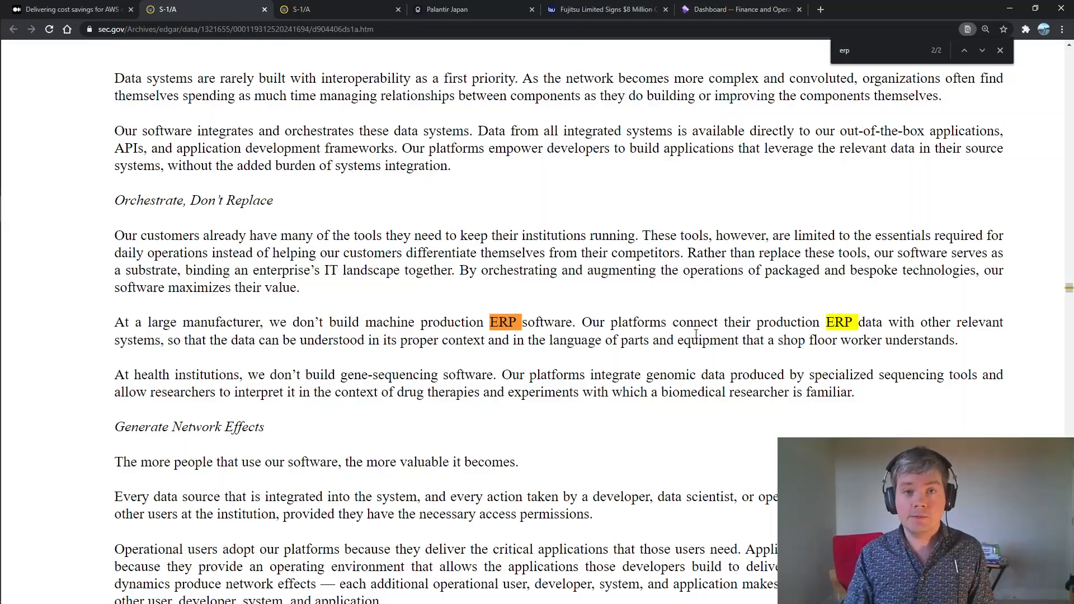
{"action": "mouse_move", "coordinate": [693, 297]}
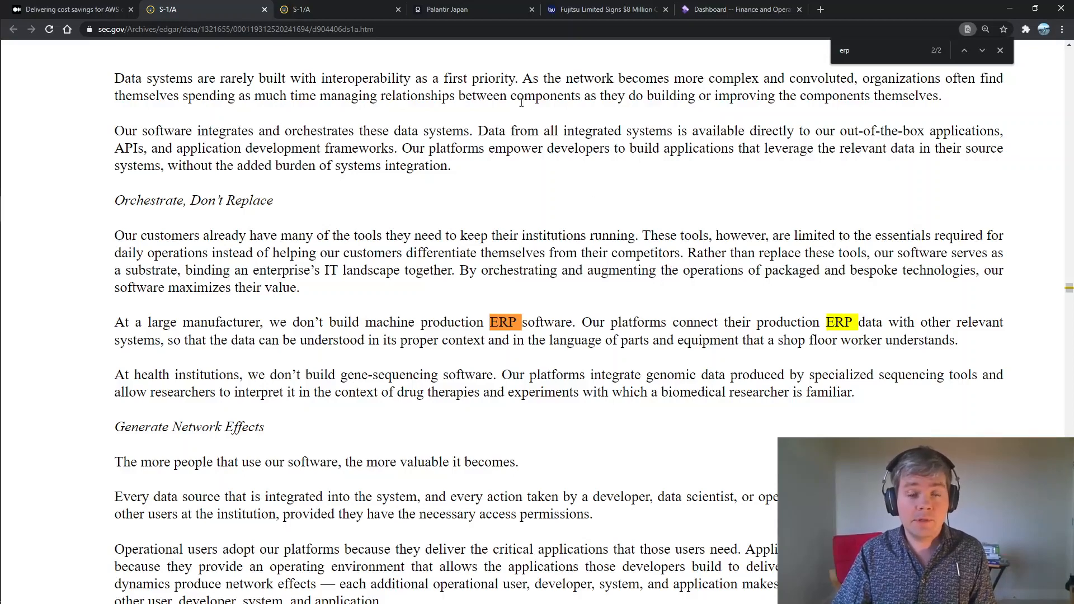
View the Palantir Japan Foundry overview down to the 360 Awareness and layer 01 illustrations
{"action": "left_click", "coordinate": [446, 9]}
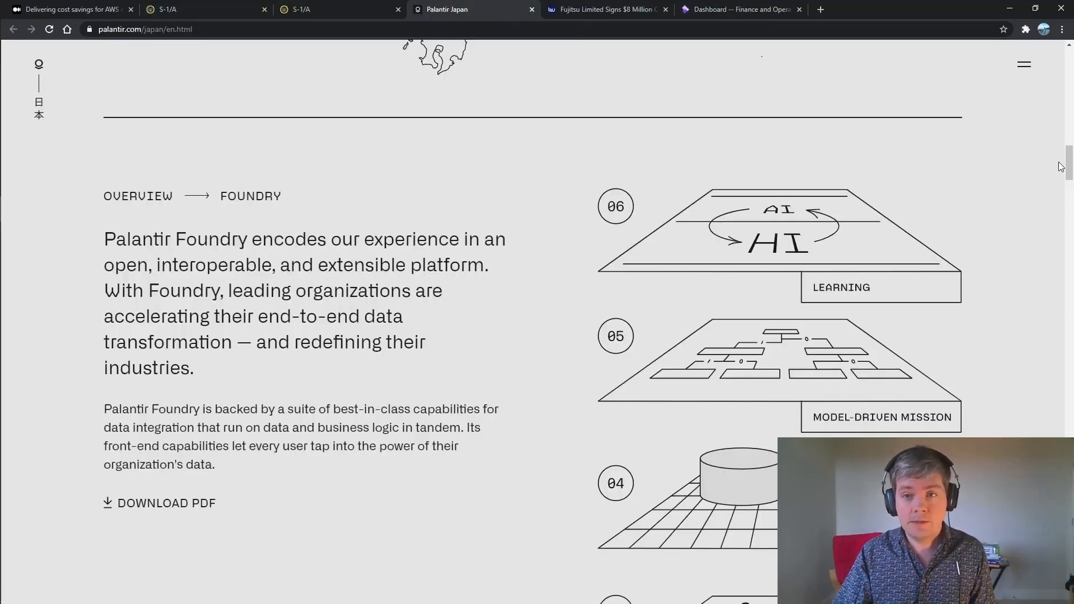
{"action": "scroll", "scroll_direction": "down", "scroll_amount": 3}
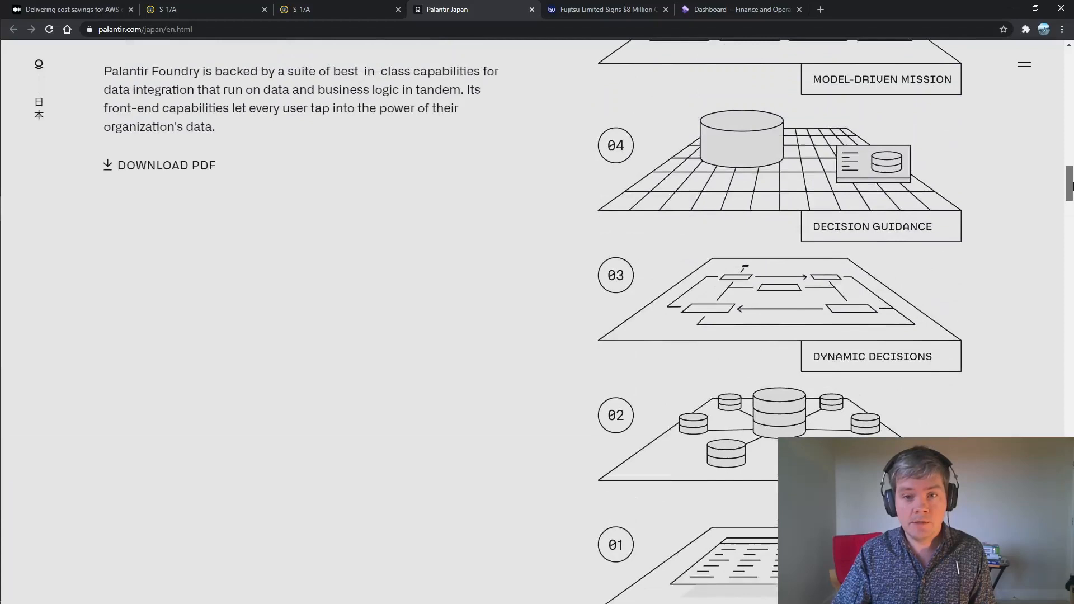
{"action": "scroll", "scroll_direction": "down", "scroll_amount": 3}
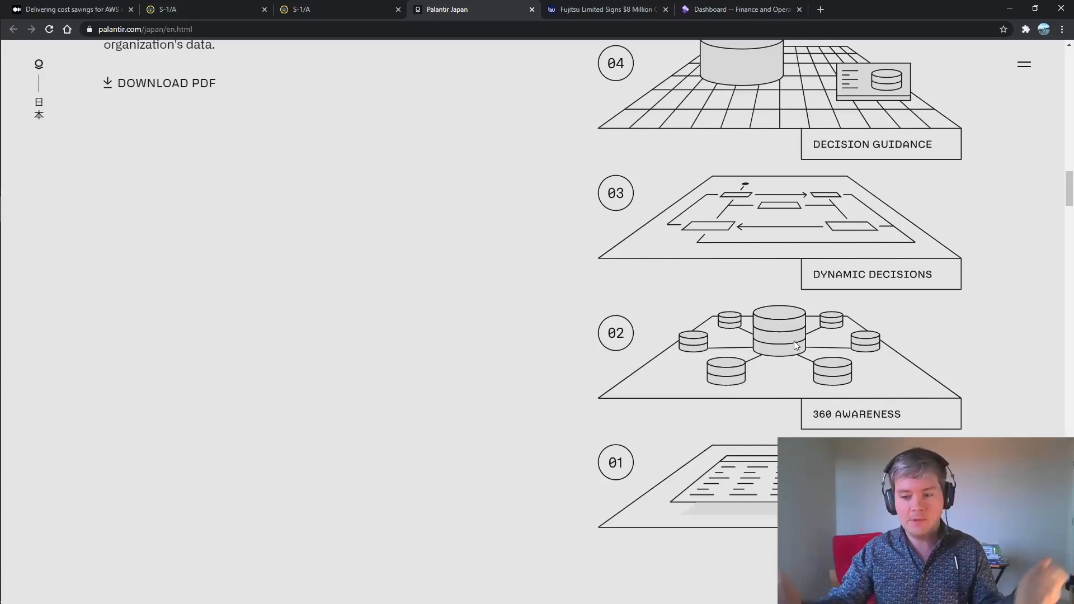
{"action": "mouse_move", "coordinate": [954, 234]}
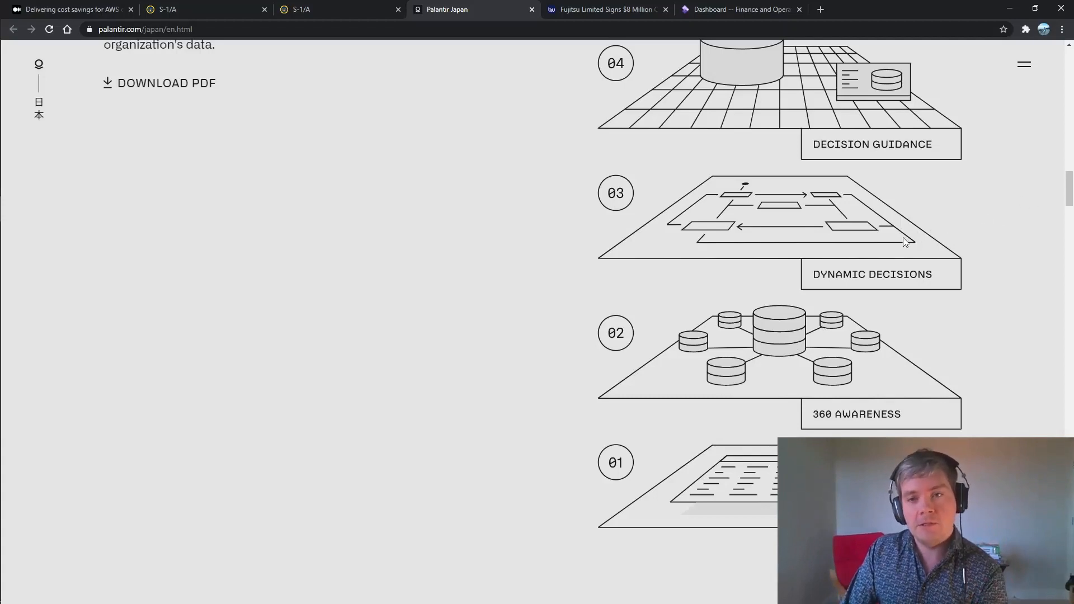
{"action": "scroll", "scroll_direction": "up", "scroll_amount": 3}
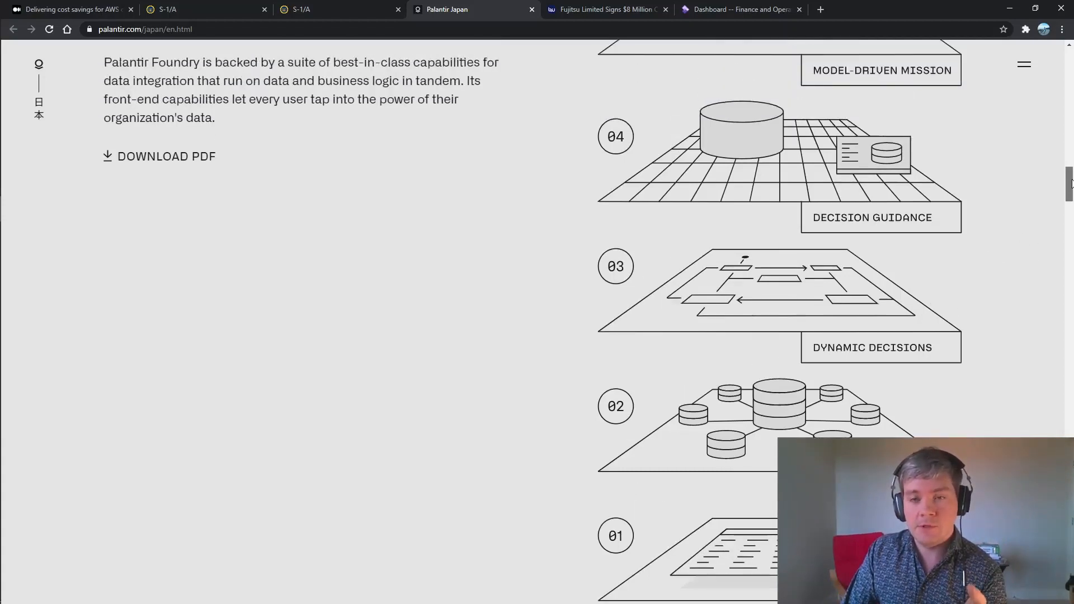
{"action": "scroll", "scroll_direction": "down", "scroll_amount": 3}
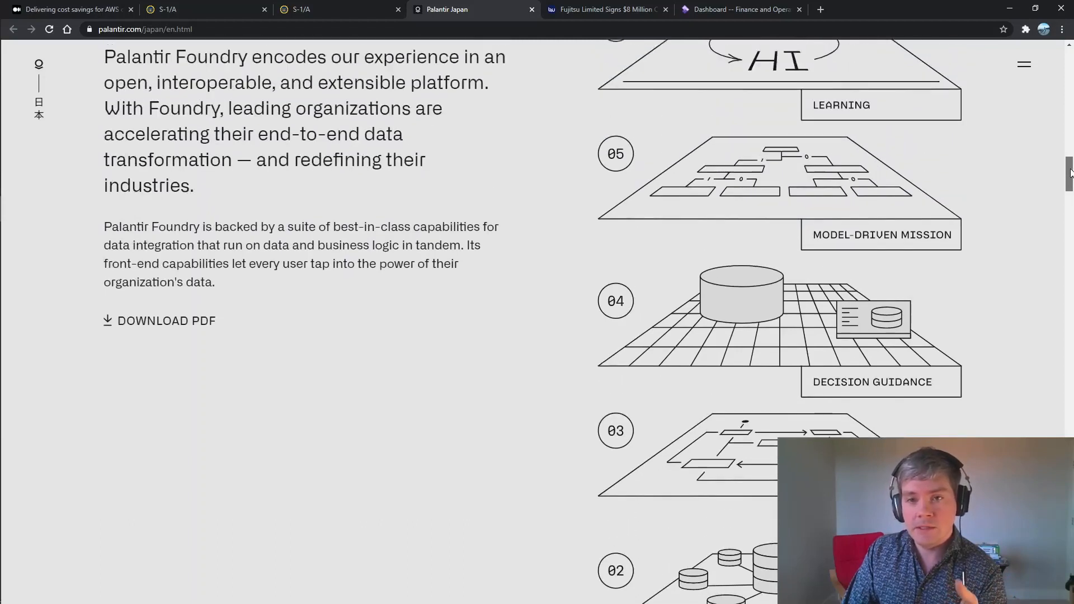
{"action": "scroll", "scroll_direction": "down", "scroll_amount": 3}
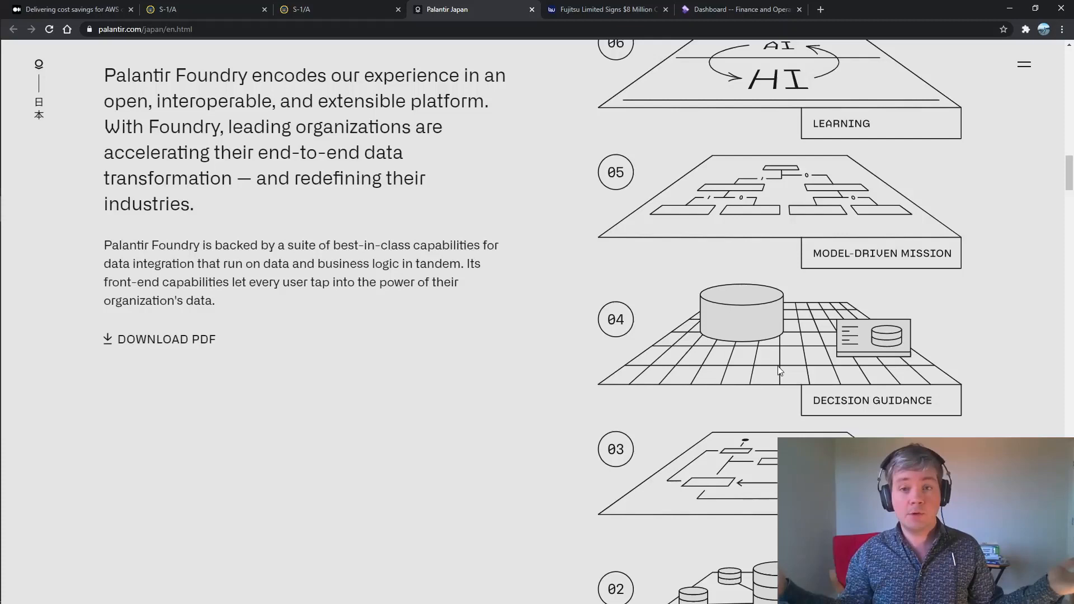
{"action": "mouse_move", "coordinate": [865, 295]}
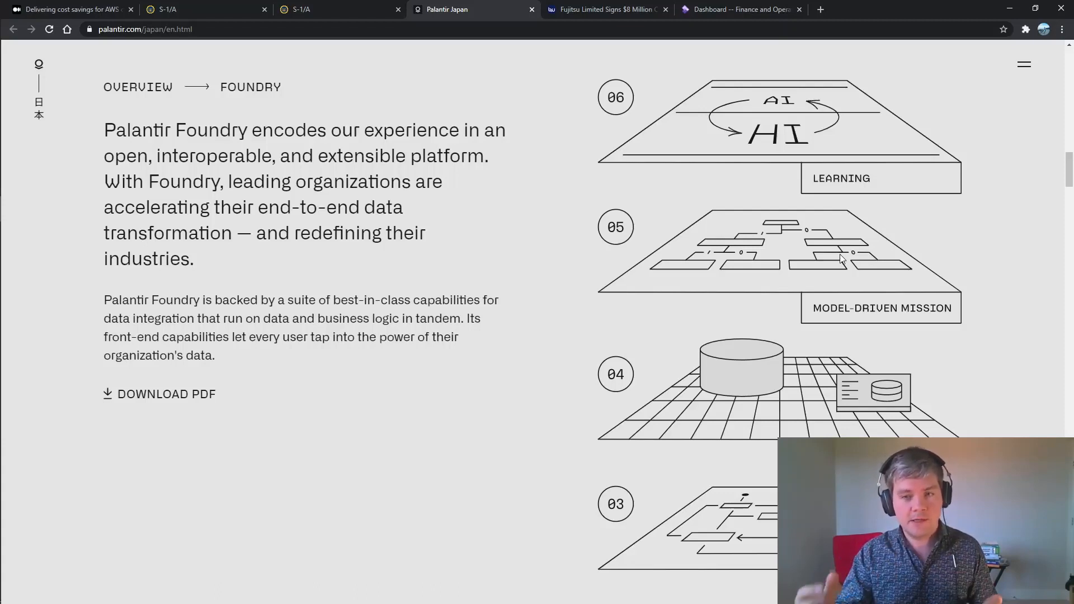
{"action": "mouse_move", "coordinate": [792, 127]}
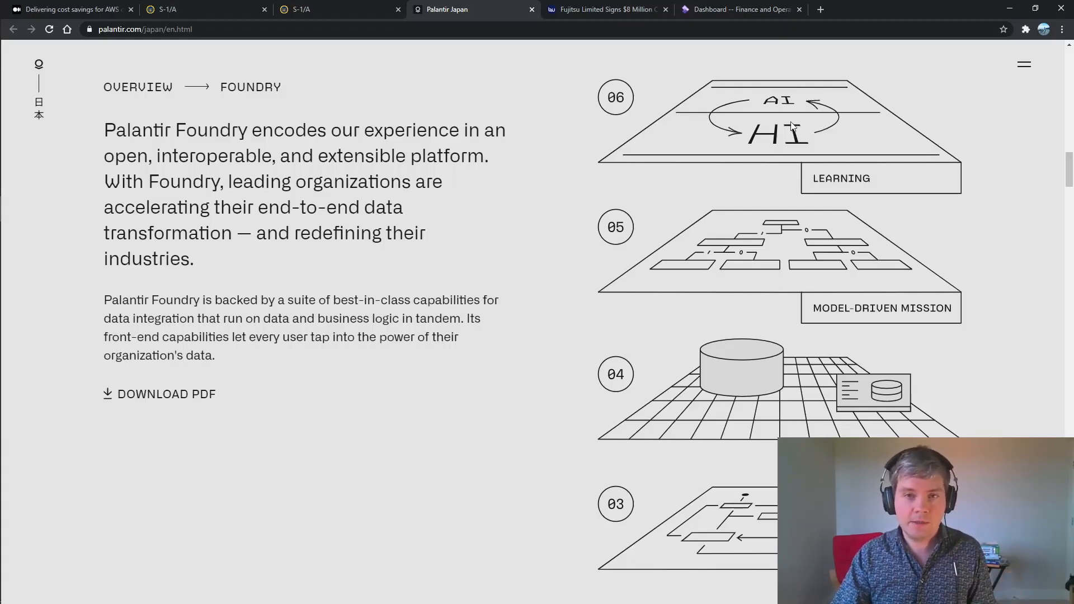
{"action": "mouse_move", "coordinate": [795, 122]}
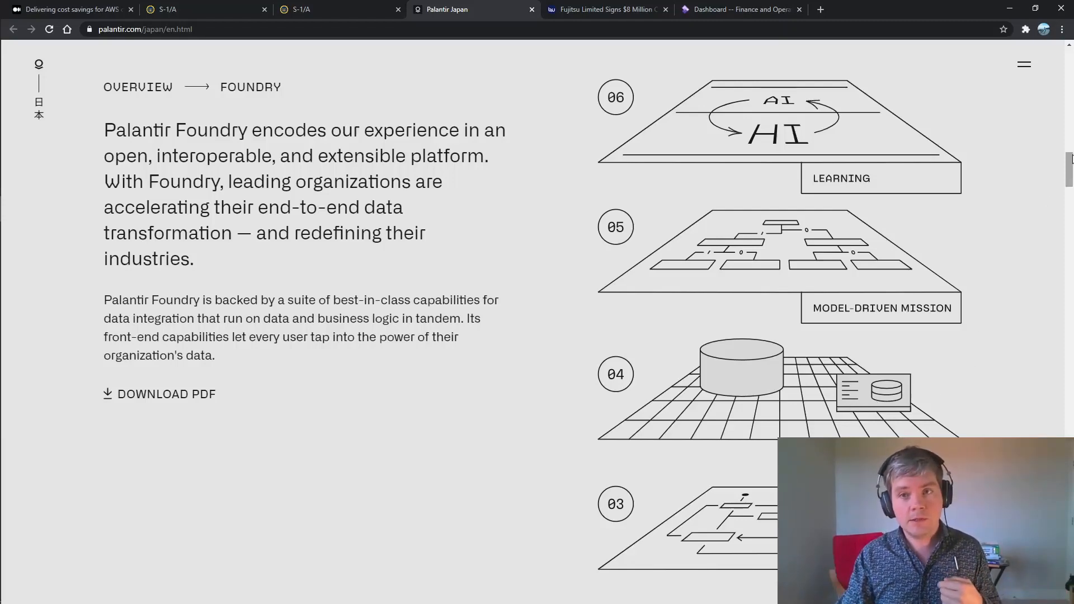
Read down the Palantir Japan page through ERP Suite workflows, customer stories and news
{"action": "scroll", "scroll_direction": "down", "scroll_amount": 3}
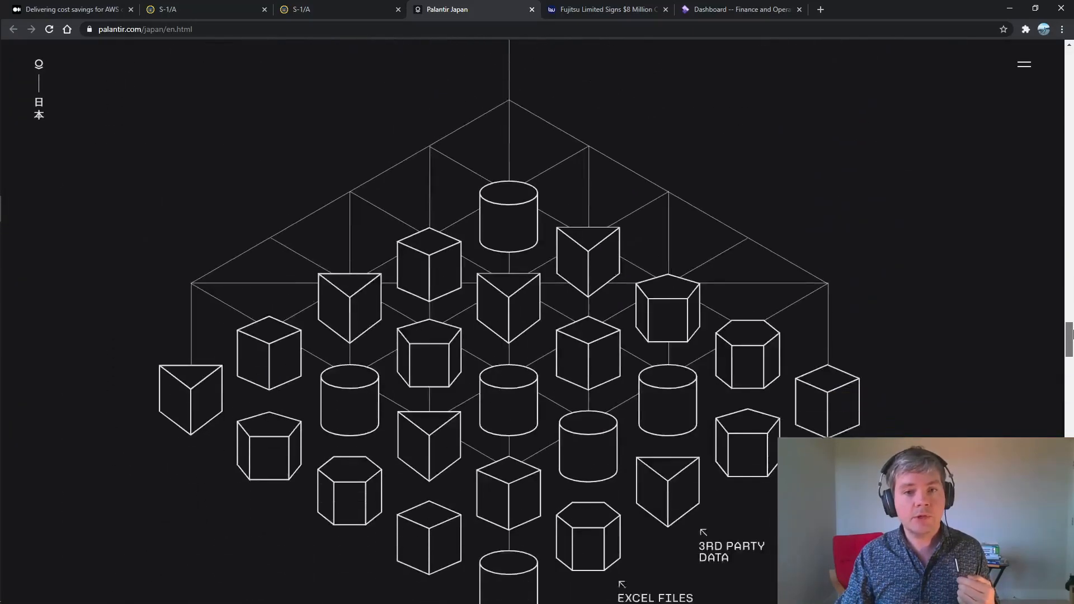
{"action": "scroll", "scroll_direction": "down", "scroll_amount": 3}
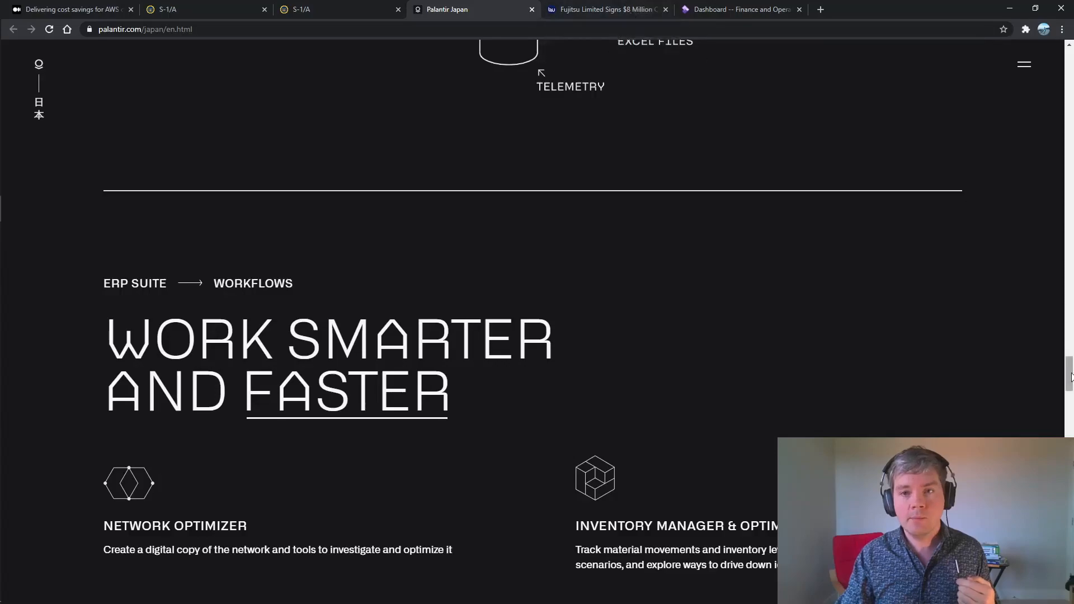
{"action": "scroll", "scroll_direction": "down", "scroll_amount": 3}
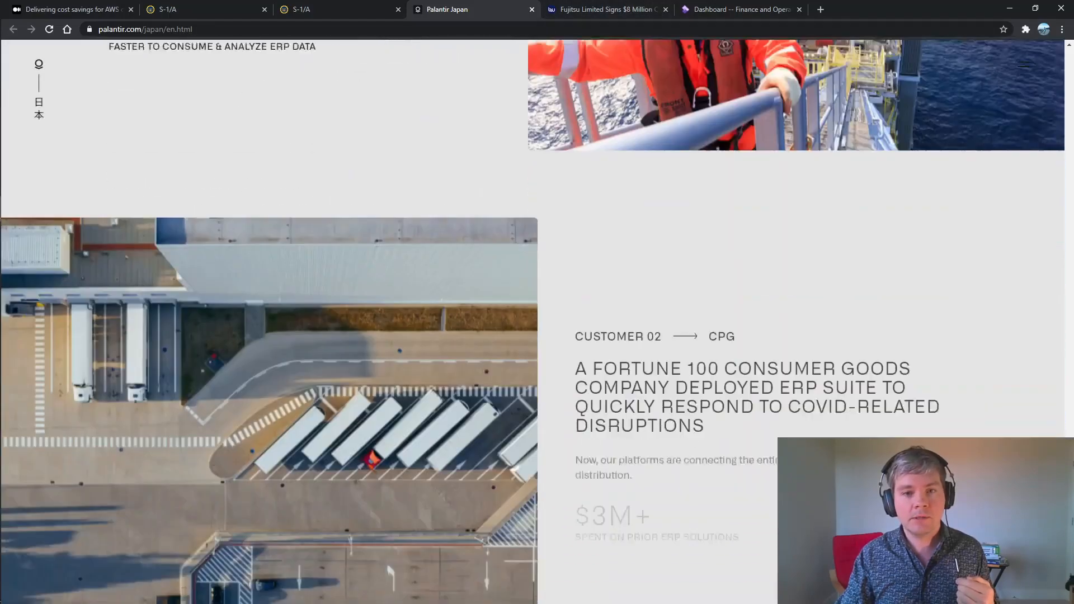
{"action": "scroll", "scroll_direction": "down", "scroll_amount": 3}
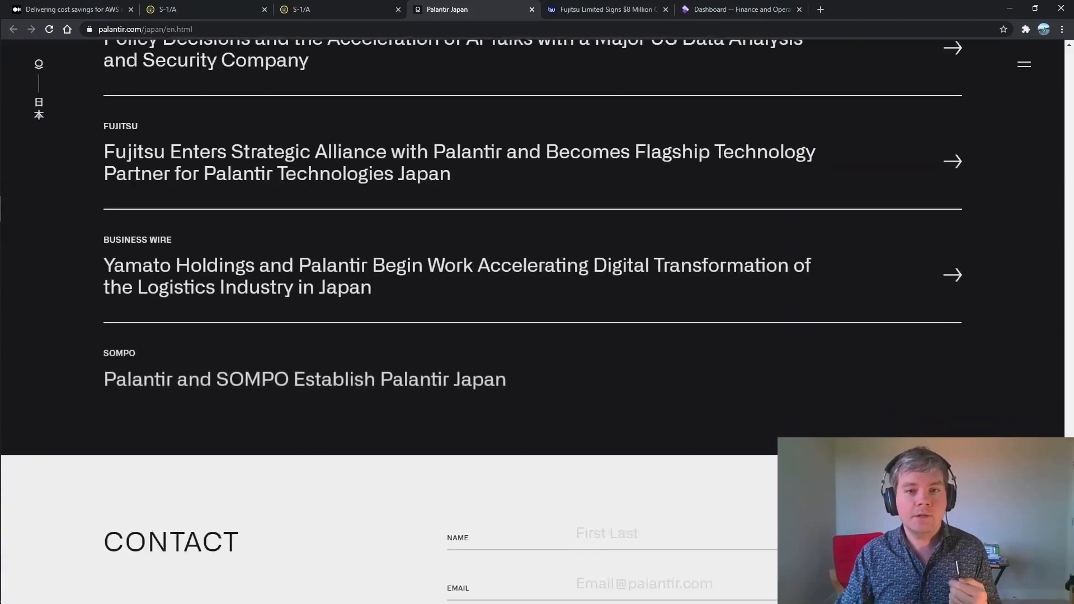
{"action": "scroll", "scroll_direction": "down", "scroll_amount": 3}
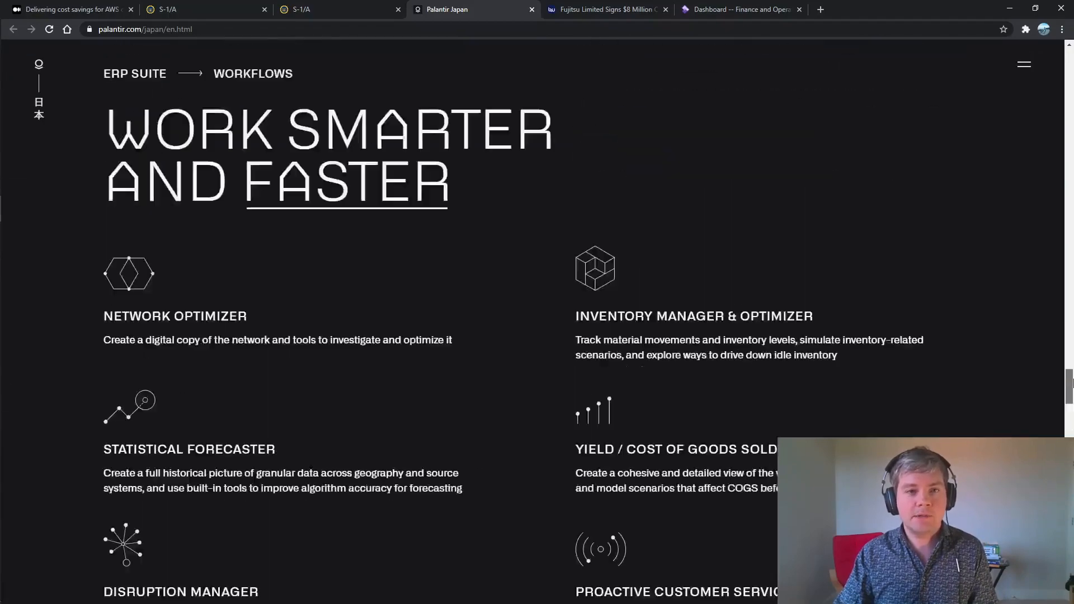
{"action": "scroll", "scroll_direction": "down", "scroll_amount": 3}
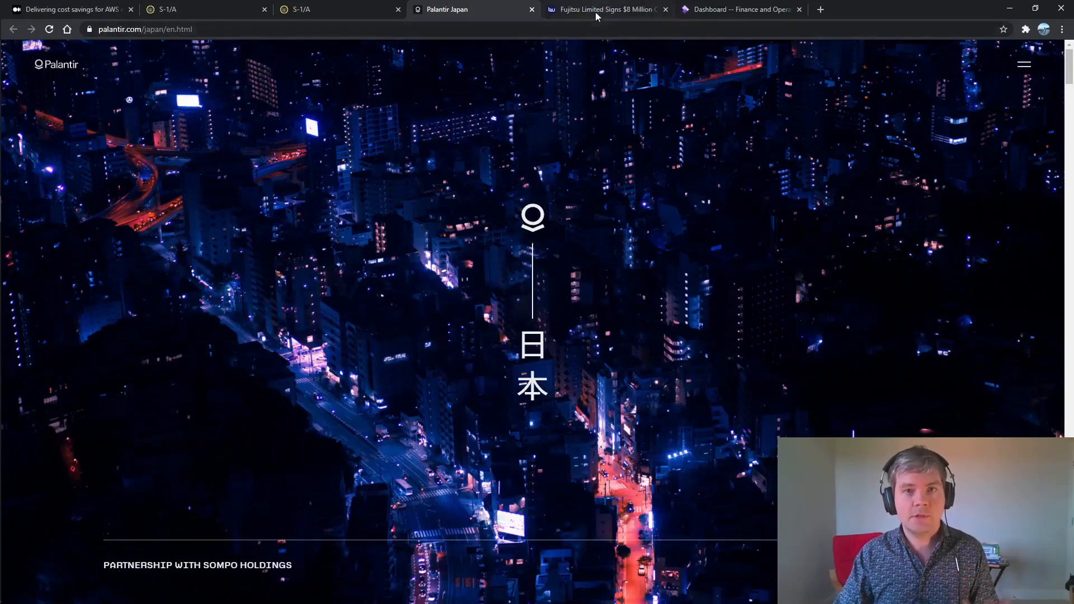
Show the Business Wire release on Fujitsu's $8 million Palantir Foundry contract, glancing at Palantir Japan
{"action": "left_click", "coordinate": [605, 9]}
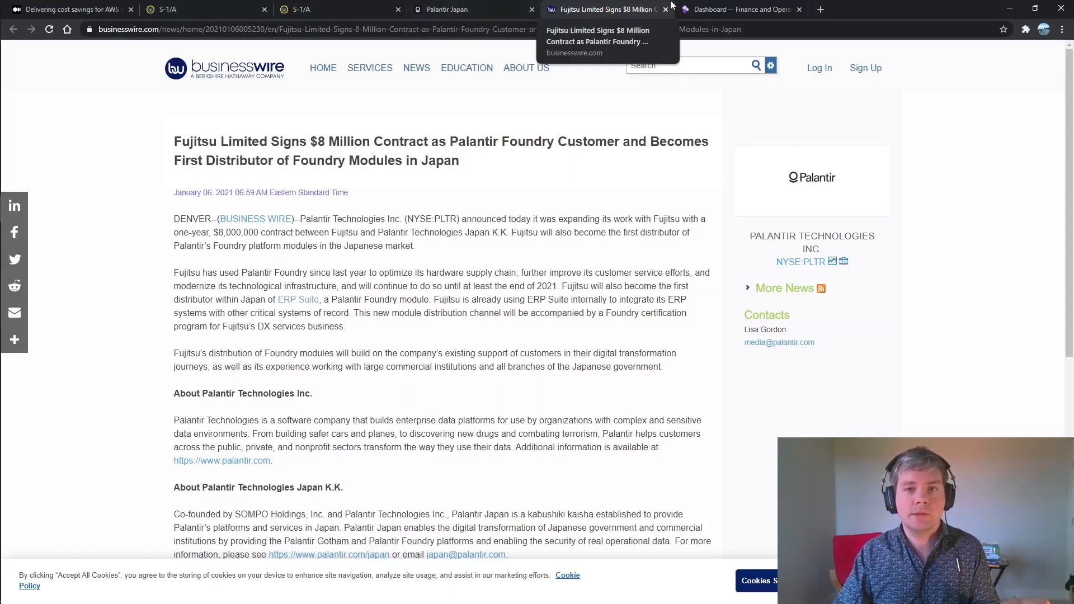
{"action": "mouse_move", "coordinate": [739, 9]}
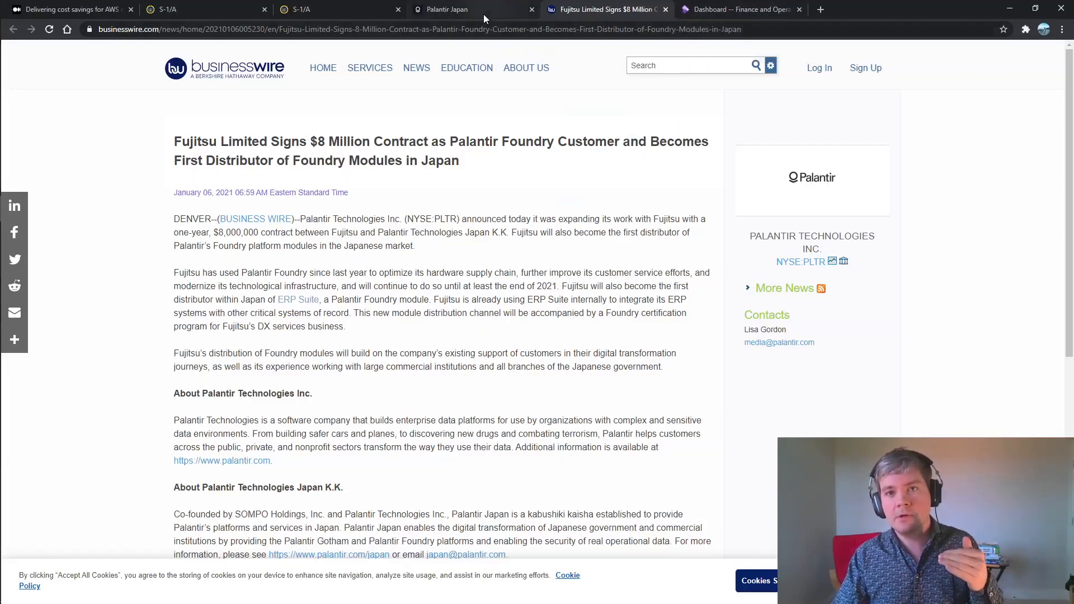
{"action": "left_click", "coordinate": [446, 9]}
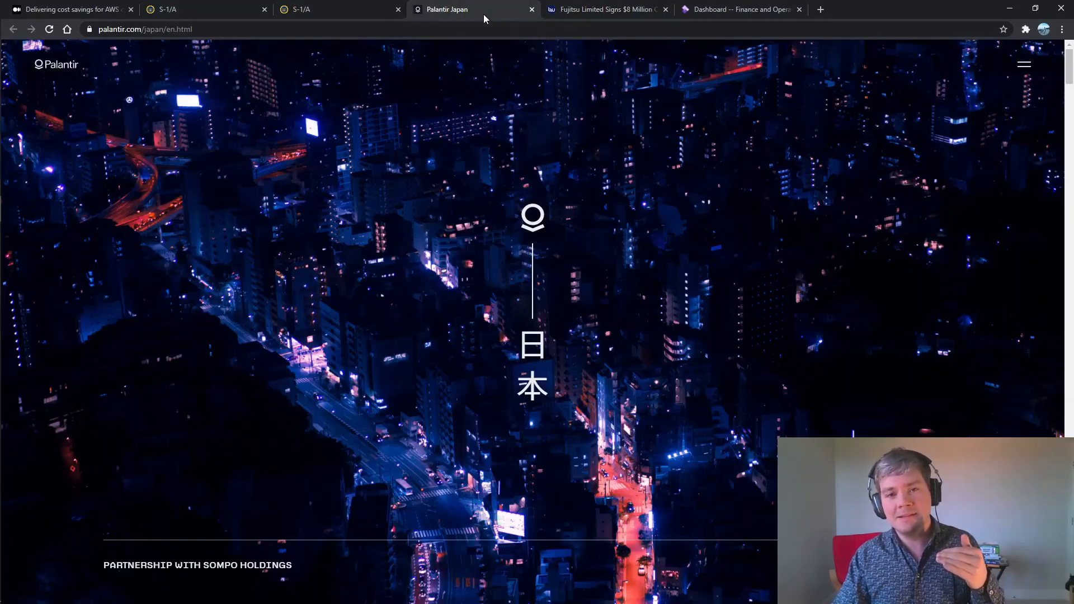
{"action": "left_click", "coordinate": [605, 9]}
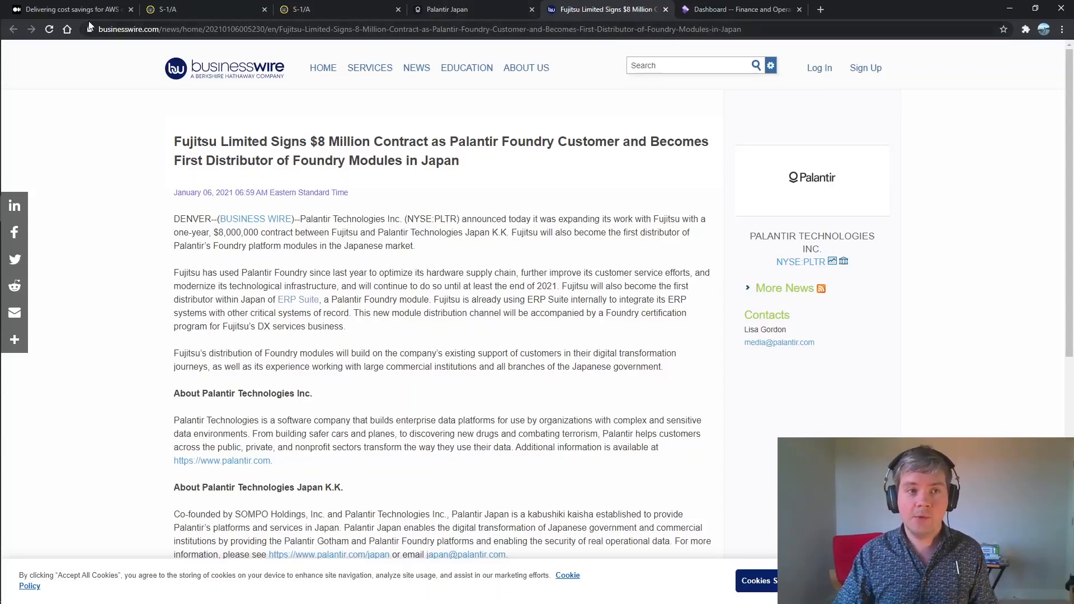
{"action": "mouse_move", "coordinate": [68, 9]}
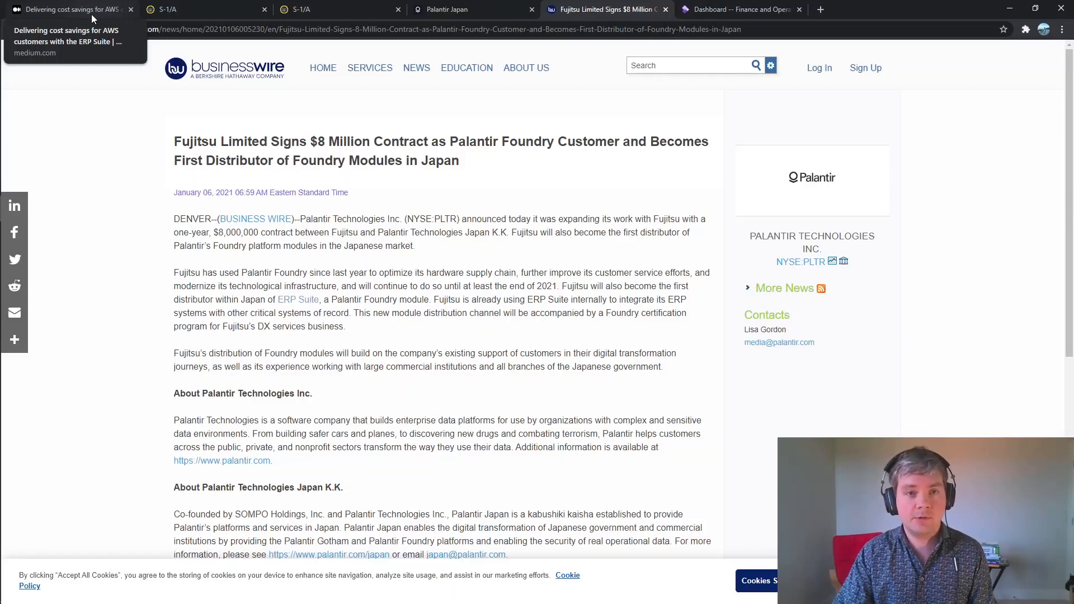
Return to the Palantir Blog ERP Suite article on Medium, then reveal the other open applications
{"action": "left_click", "coordinate": [69, 9]}
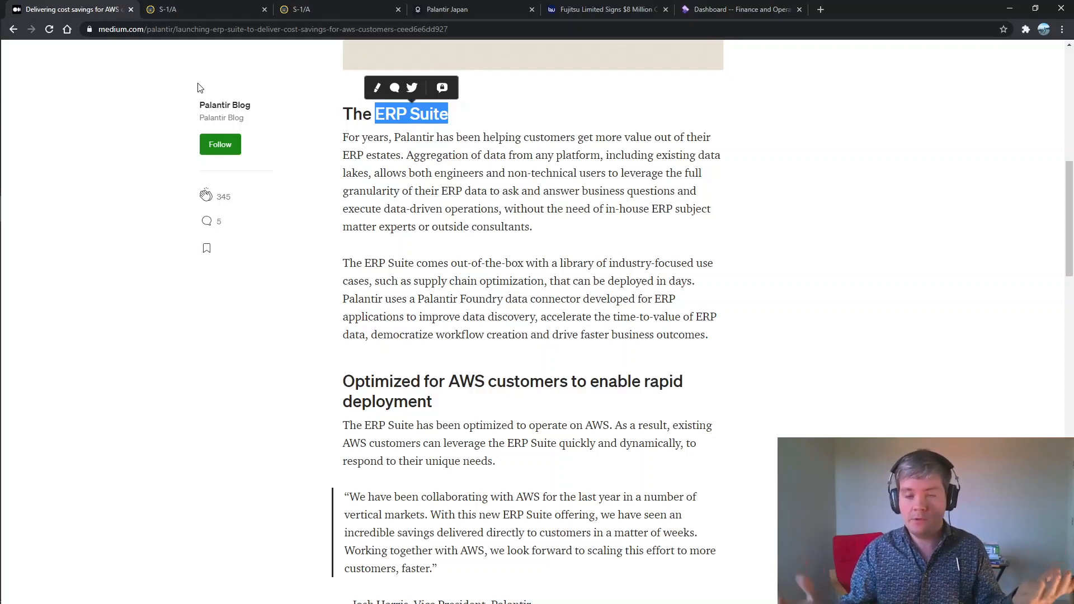
{"action": "mouse_move", "coordinate": [60, 93]}
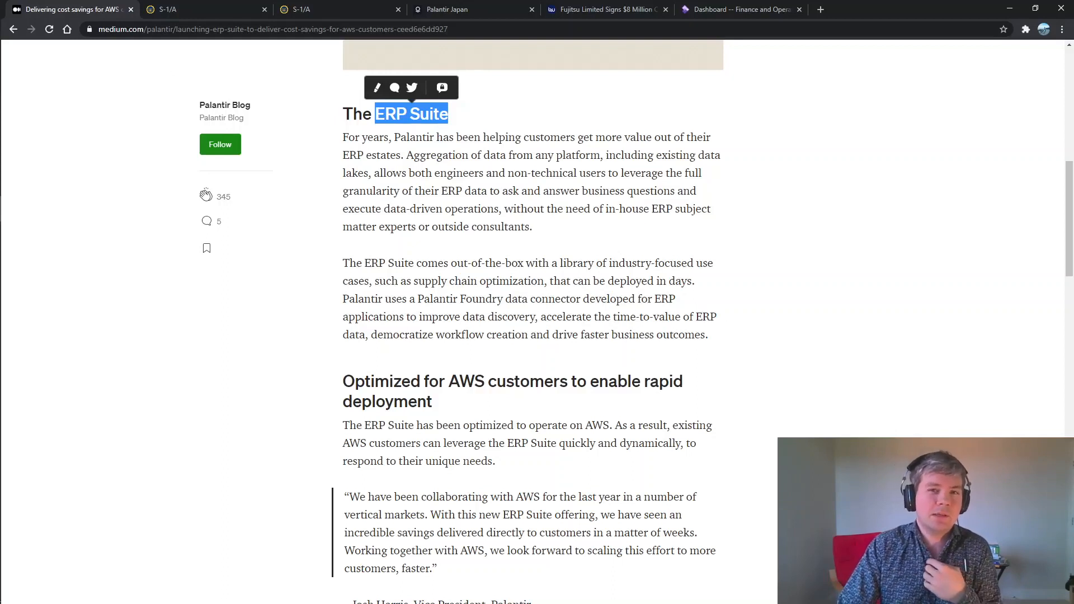
{"action": "mouse_move", "coordinate": [235, 60]}
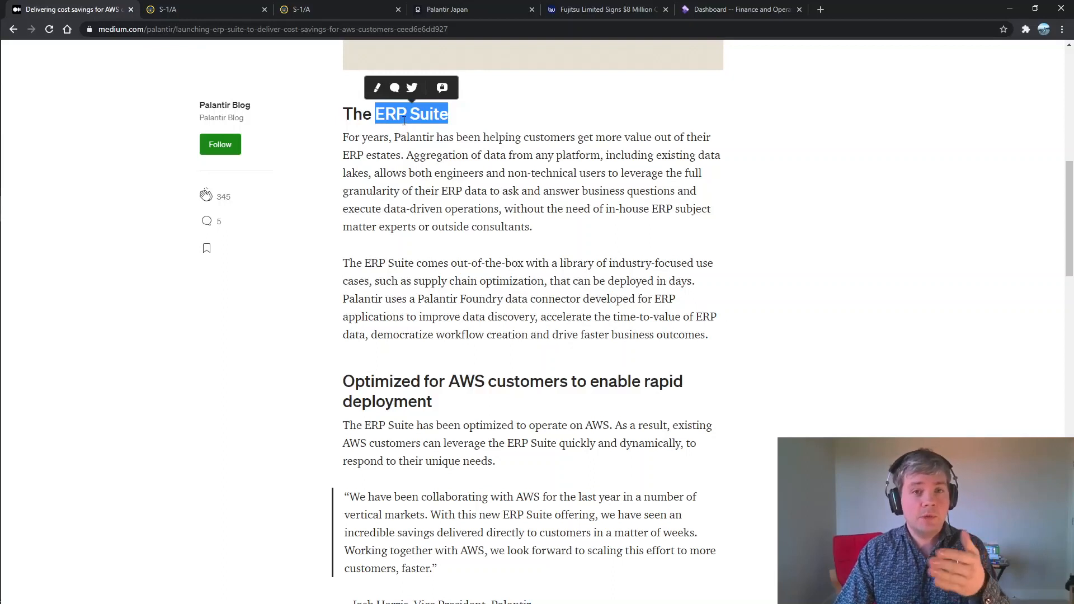
{"action": "mouse_move", "coordinate": [39, 222]}
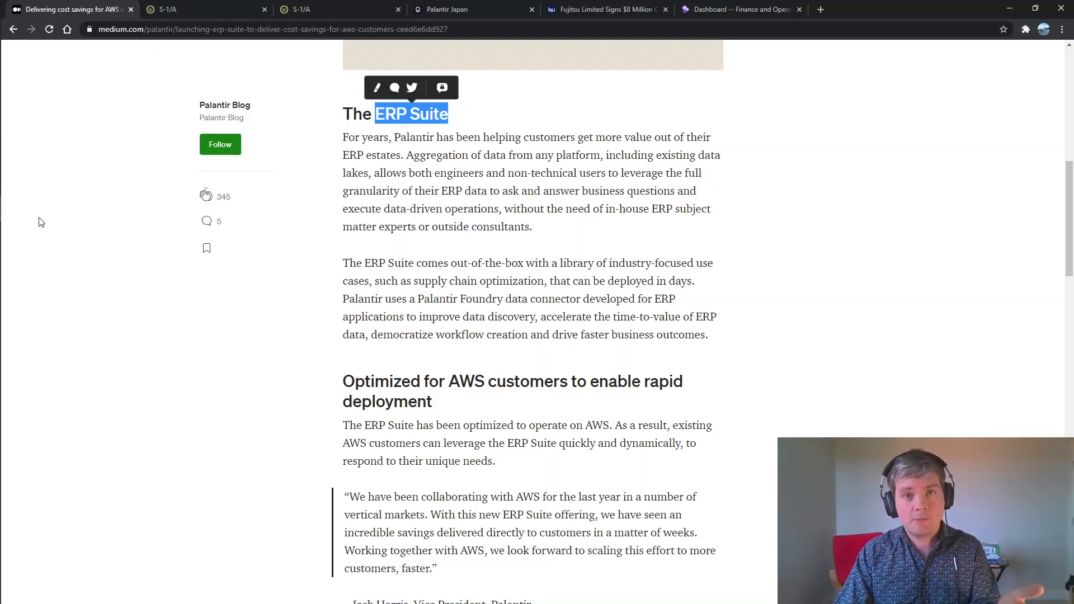
{"action": "left_click", "coordinate": [29, 12]}
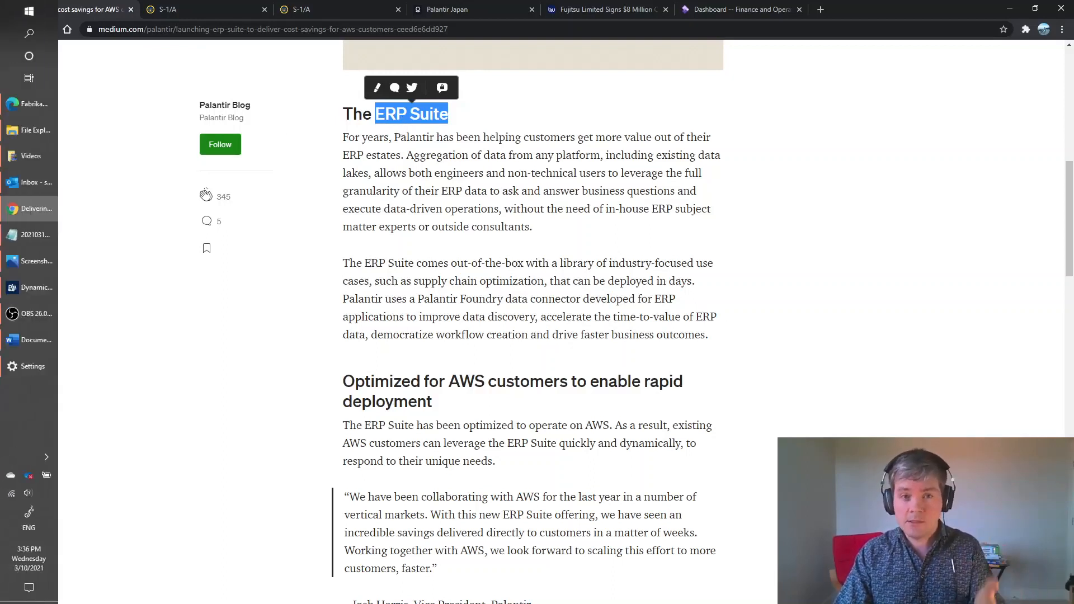